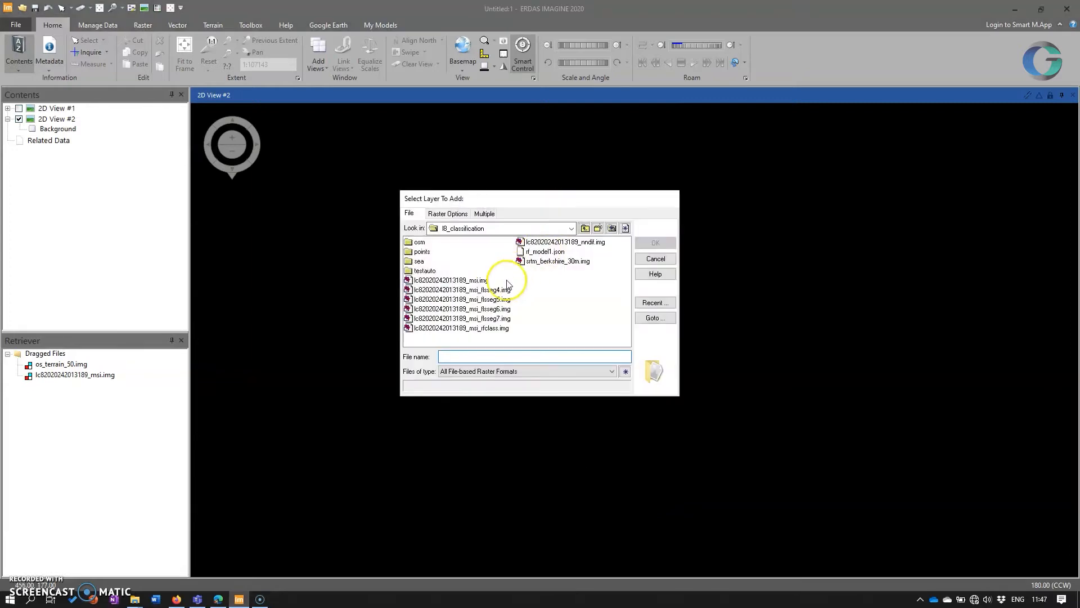
Step: Add the Landsat msi .img file to the view as True Color using bands 4, 3, 2
{"action": "left_click", "coordinate": [458, 280]}
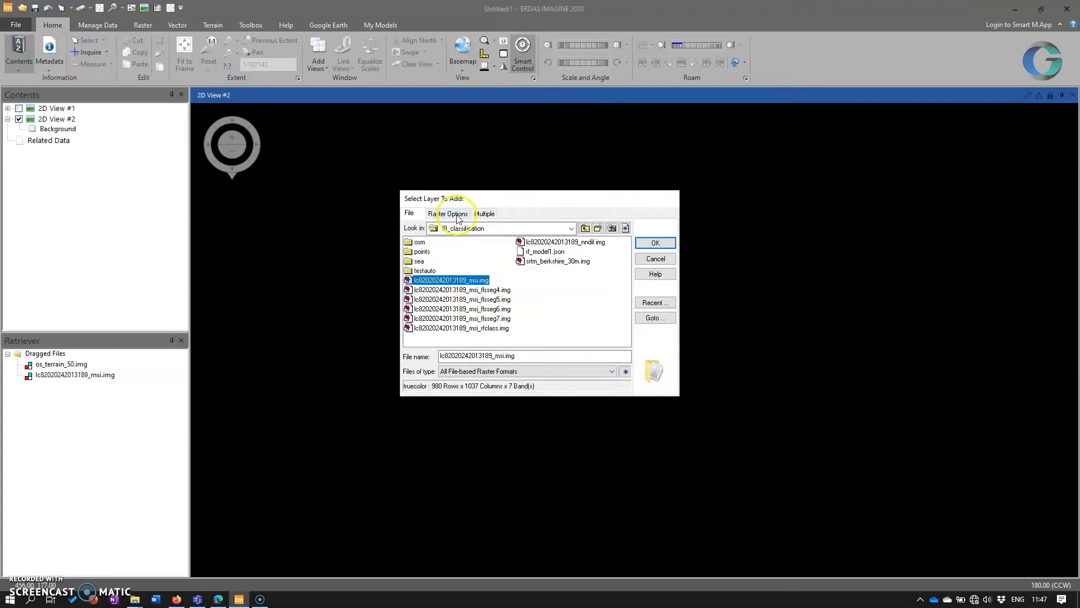
{"action": "left_click", "coordinate": [446, 214]}
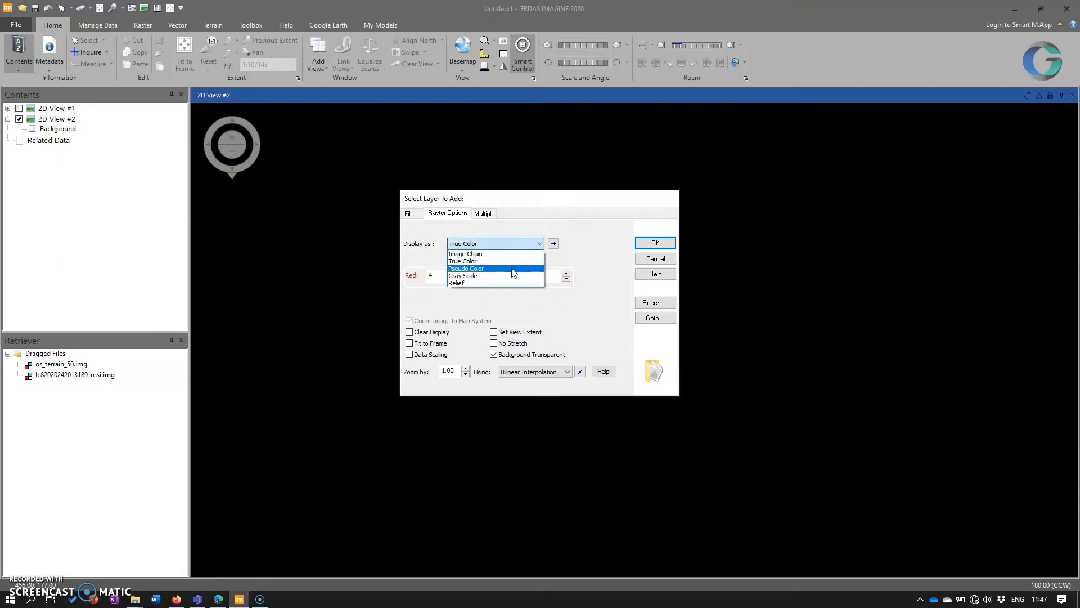
{"action": "mouse_move", "coordinate": [500, 253]}
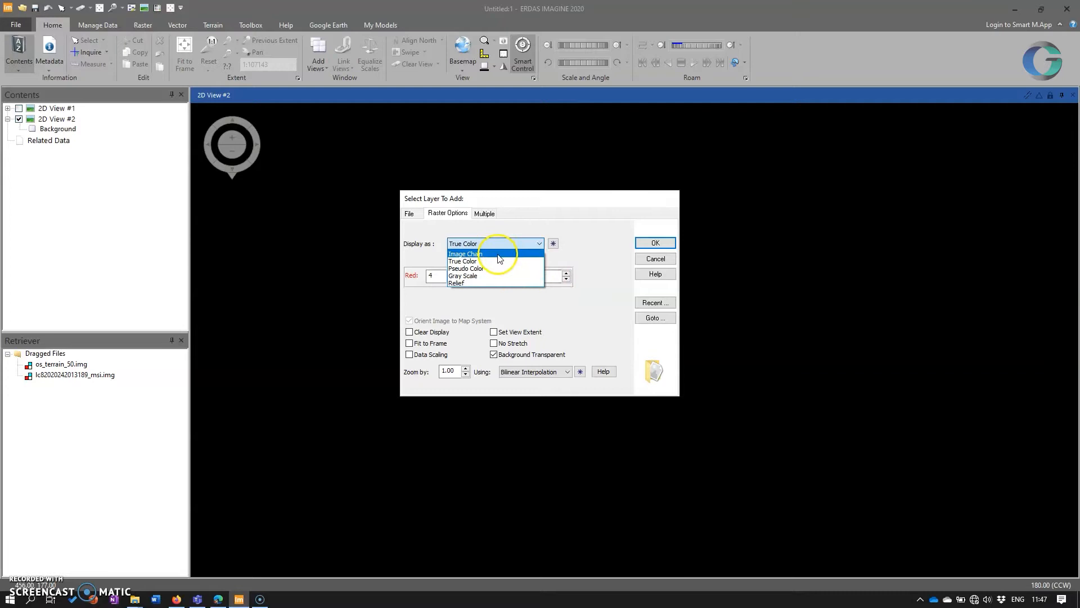
{"action": "left_click", "coordinate": [462, 261]}
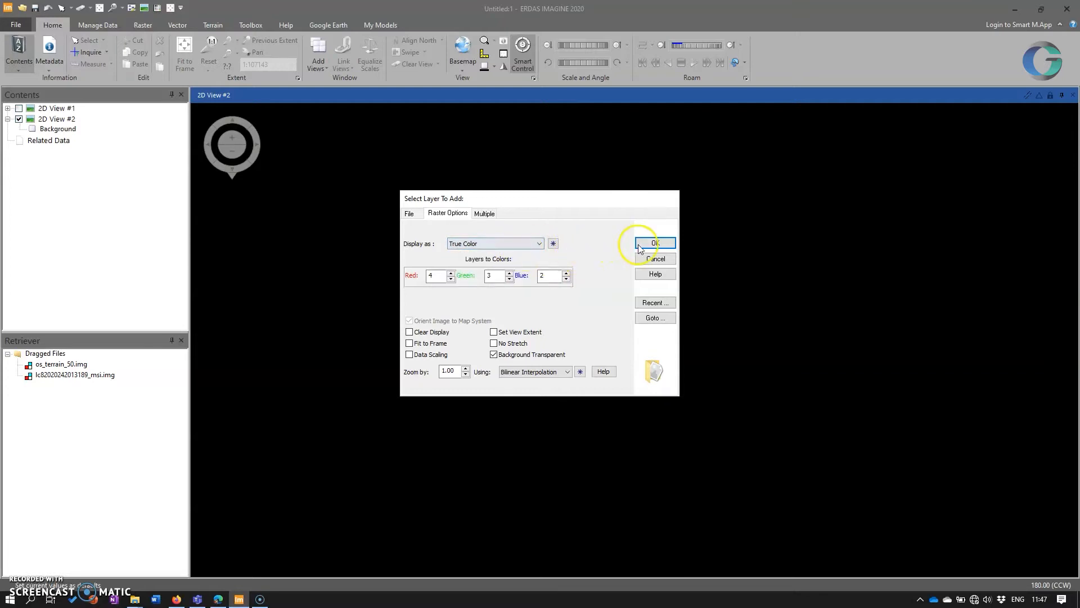
{"action": "left_click", "coordinate": [654, 243]}
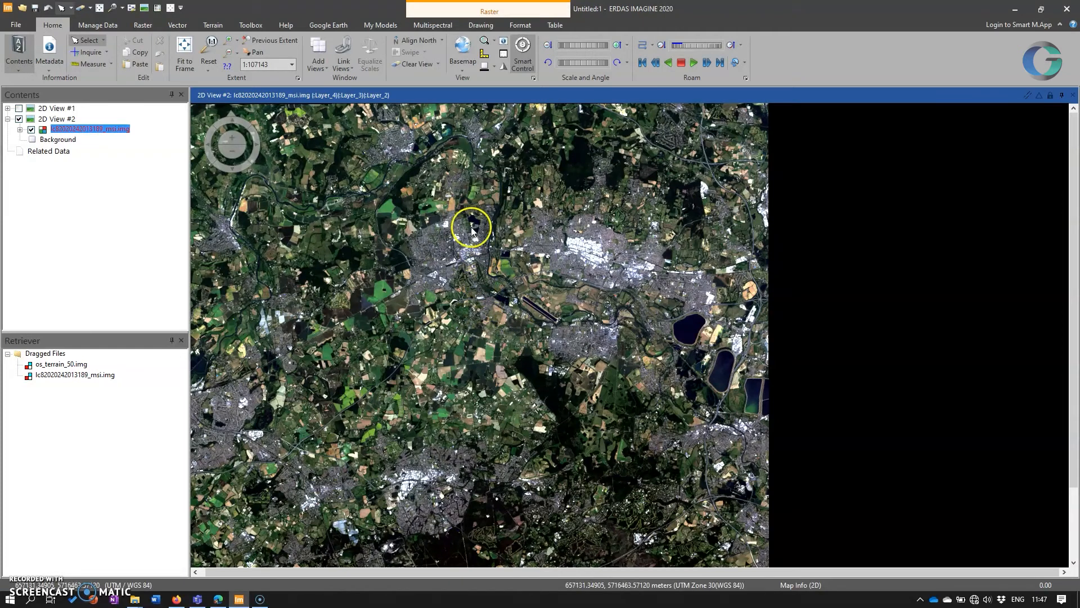
Step: Assign Layer_4 to the green and blue channels so the Landsat image appears greyscale
{"action": "left_click", "coordinate": [432, 25]}
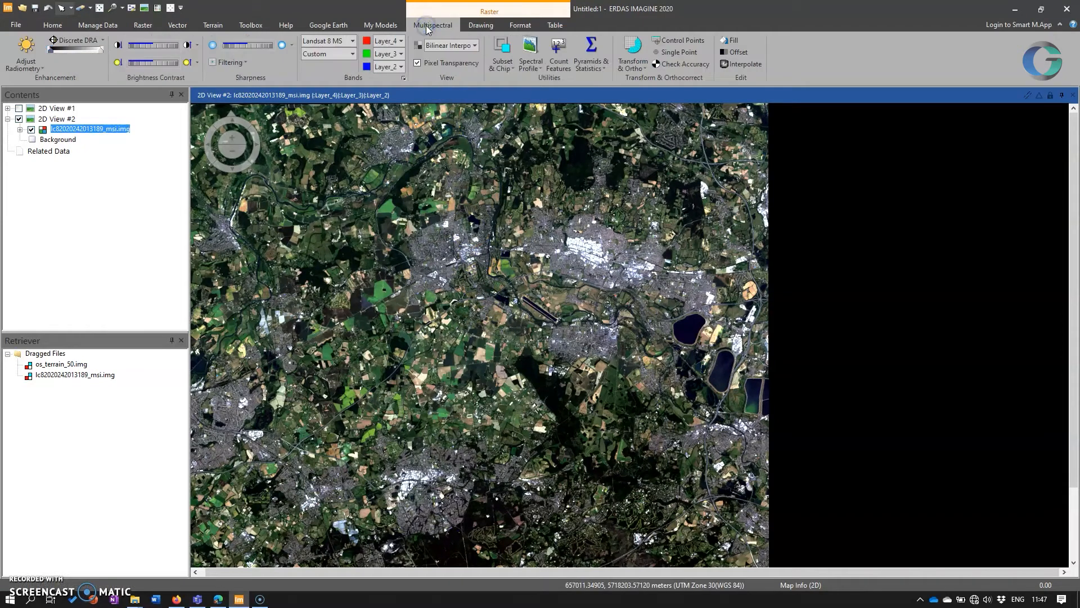
{"action": "mouse_move", "coordinate": [627, 189]}
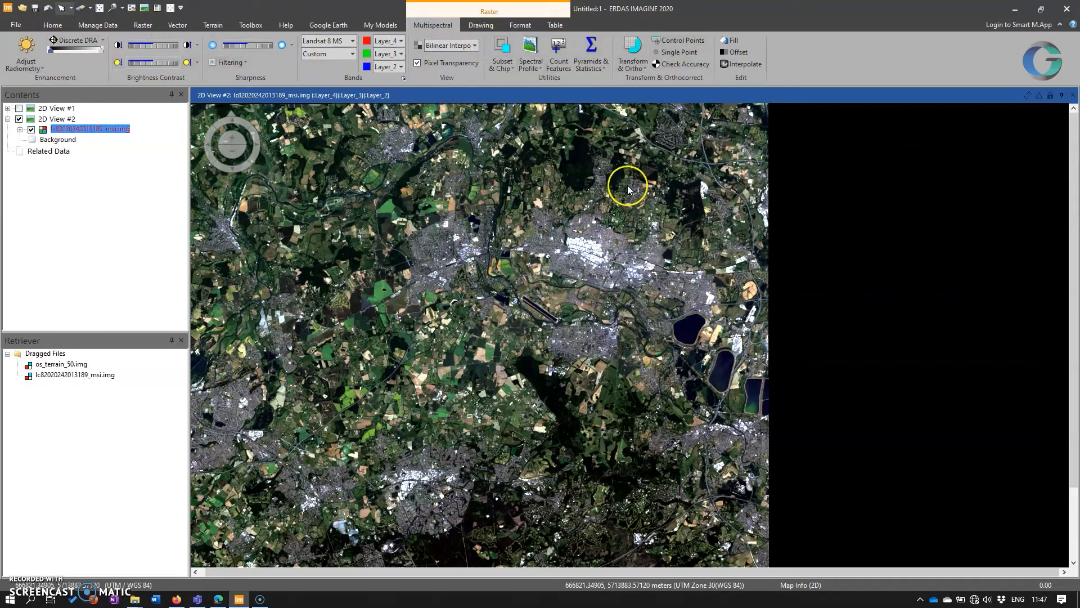
{"action": "mouse_move", "coordinate": [613, 226]}
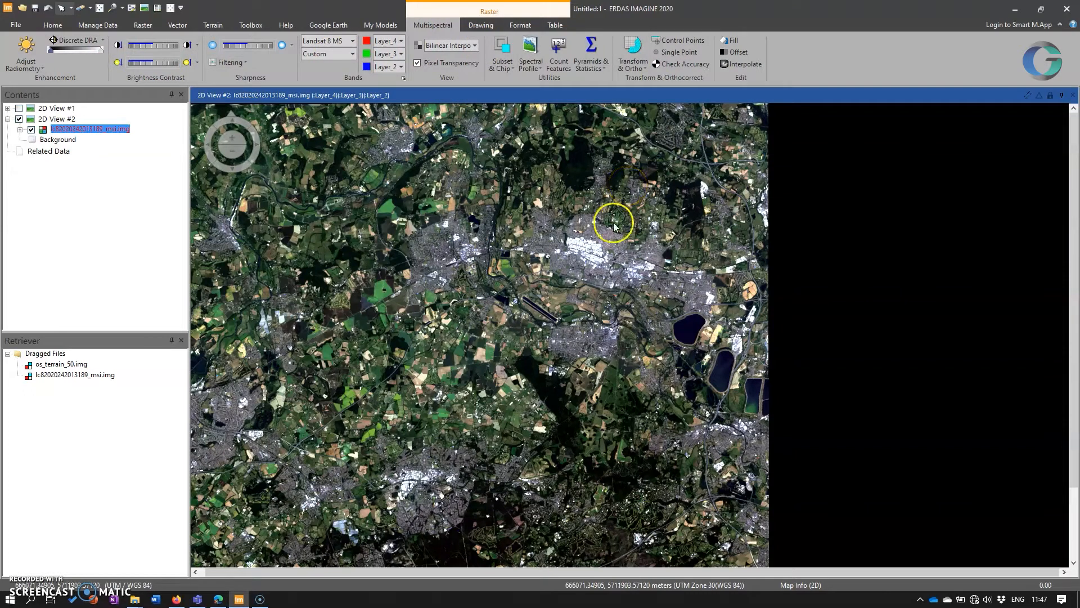
{"action": "left_click_drag", "start_coordinate": [613, 220], "coordinate": [538, 259]}
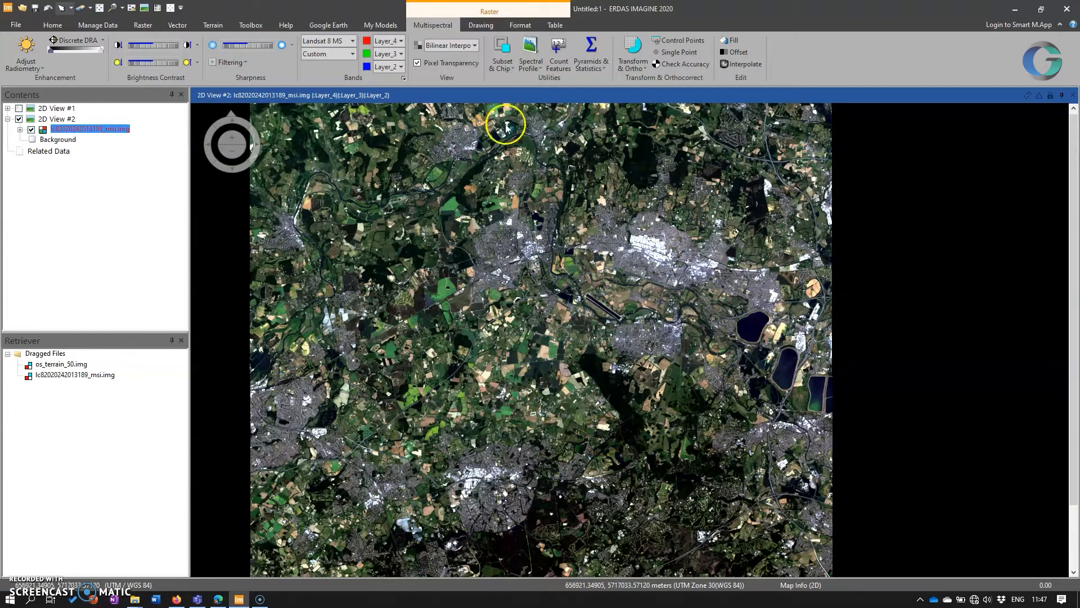
{"action": "left_click", "coordinate": [402, 54]}
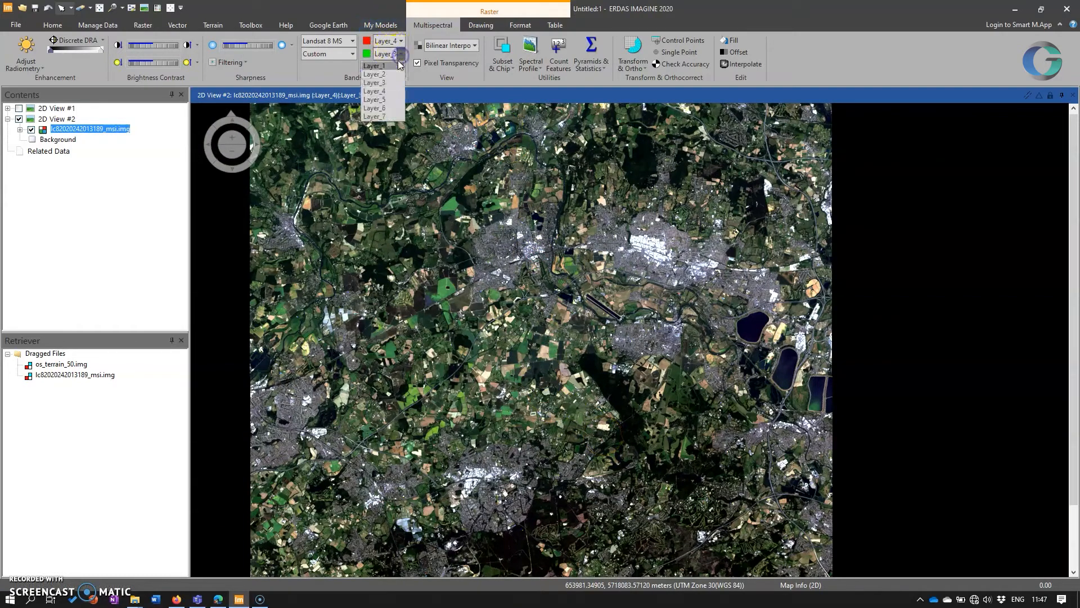
{"action": "left_click", "coordinate": [374, 95]}
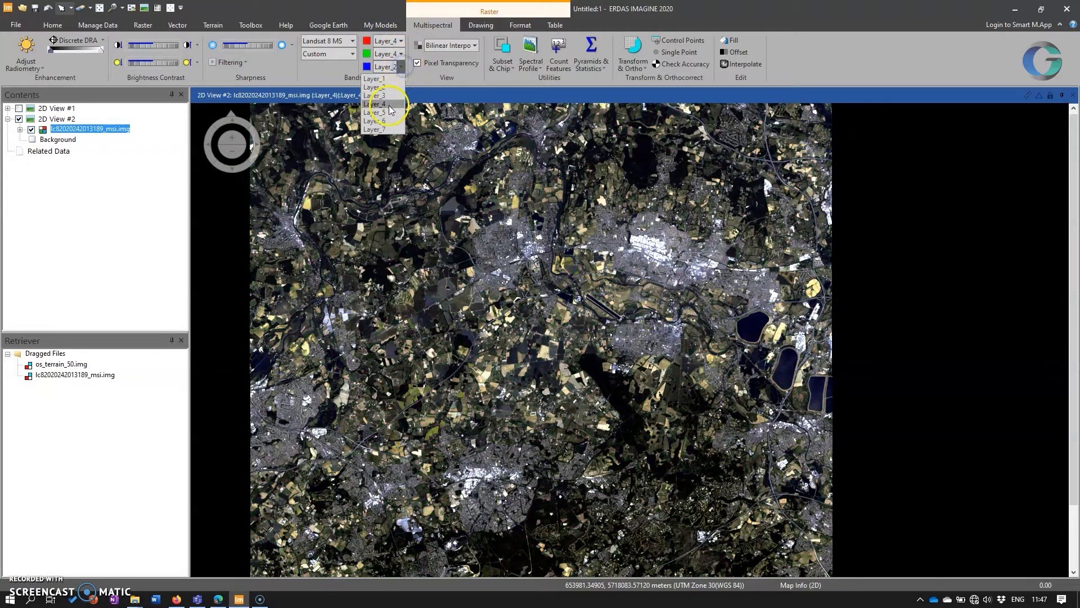
{"action": "left_click", "coordinate": [378, 104]}
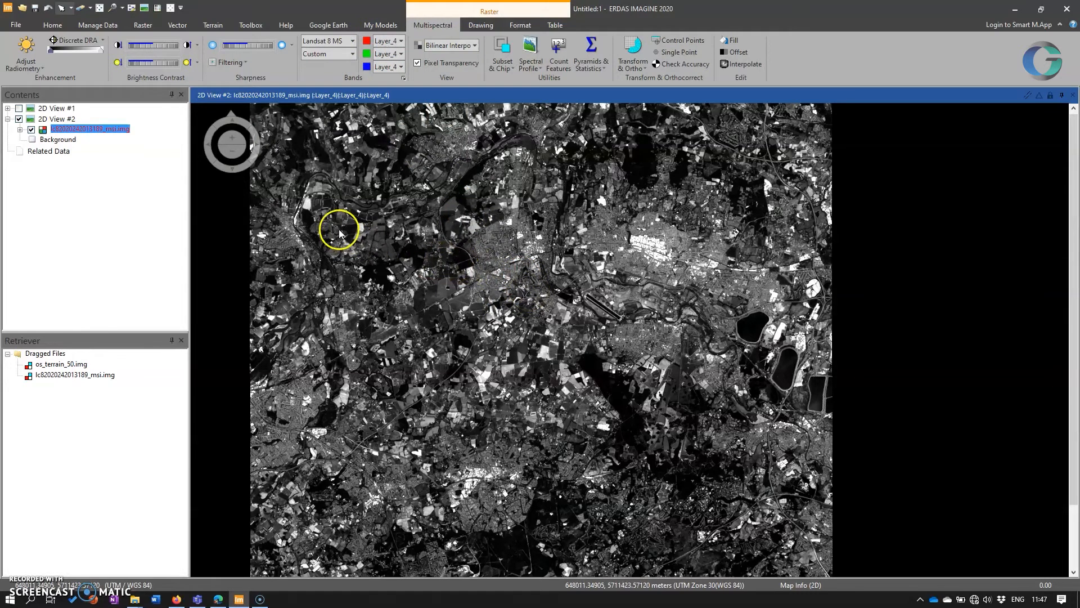
Step: Add a second Landsat raster layer to the view, displayed as an Image Chain
{"action": "right_click", "coordinate": [337, 230]}
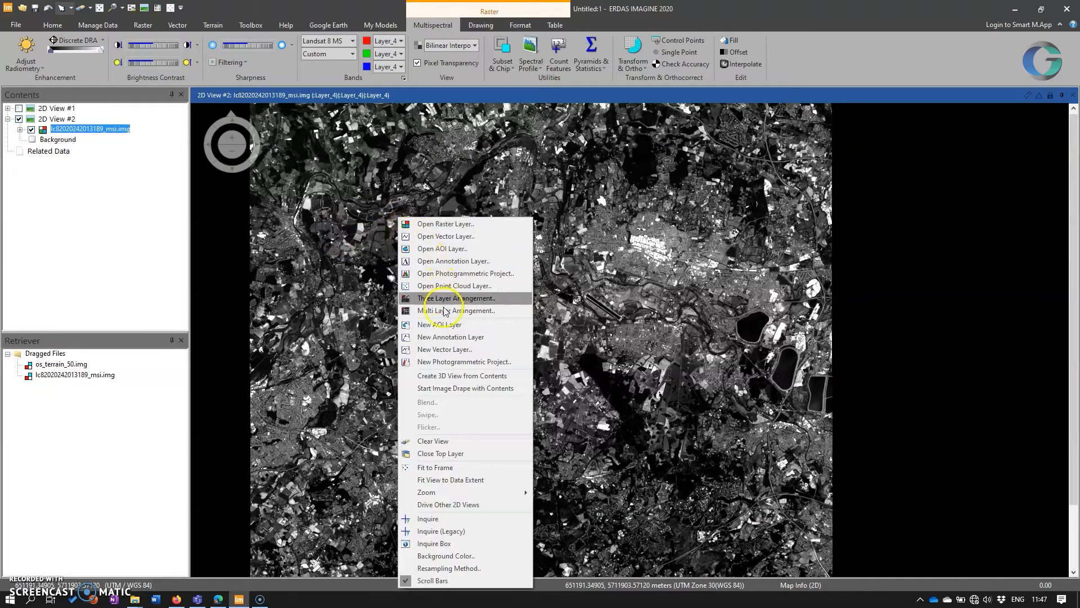
{"action": "left_click", "coordinate": [446, 223]}
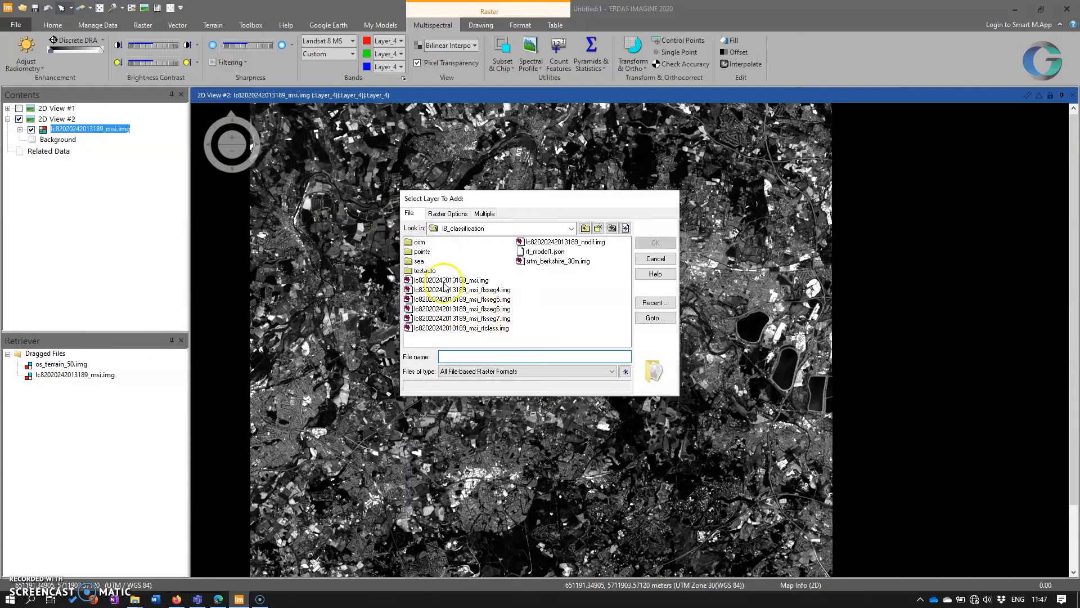
{"action": "left_click", "coordinate": [447, 214]}
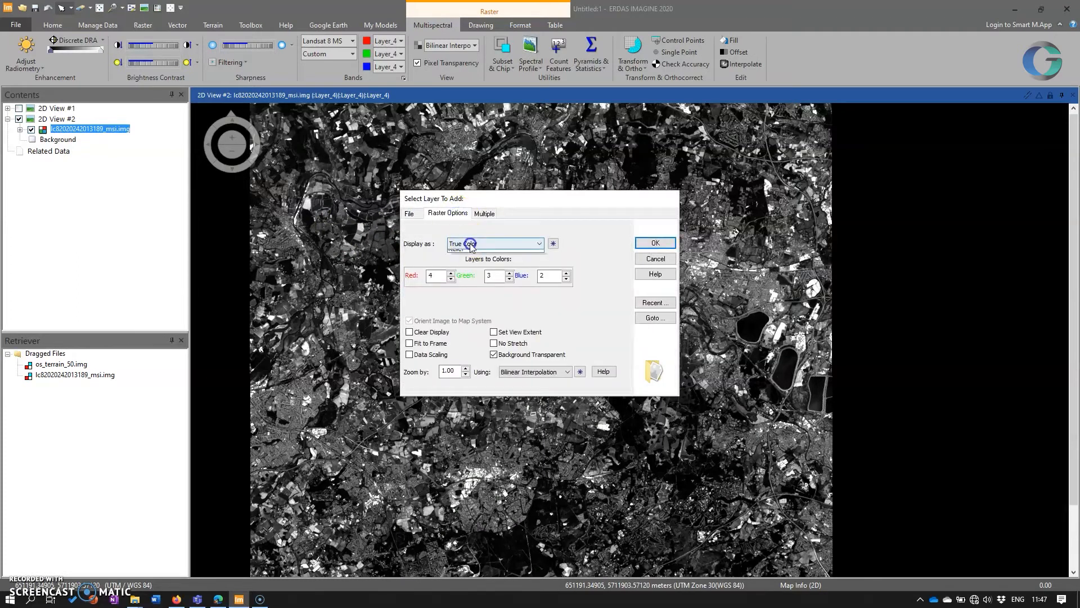
{"action": "left_click", "coordinate": [495, 243]}
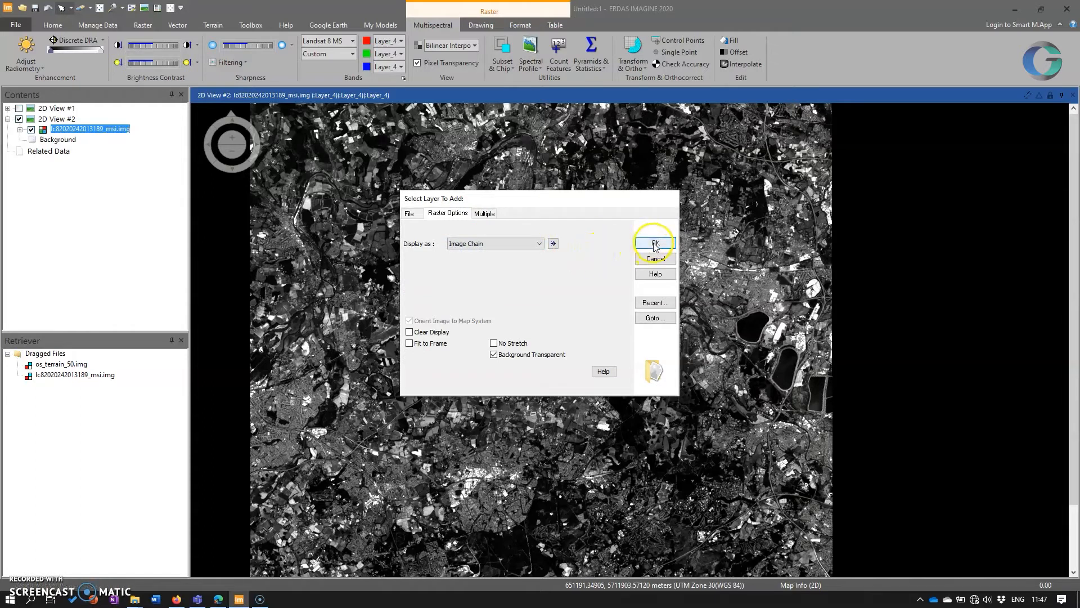
{"action": "left_click", "coordinate": [652, 244]}
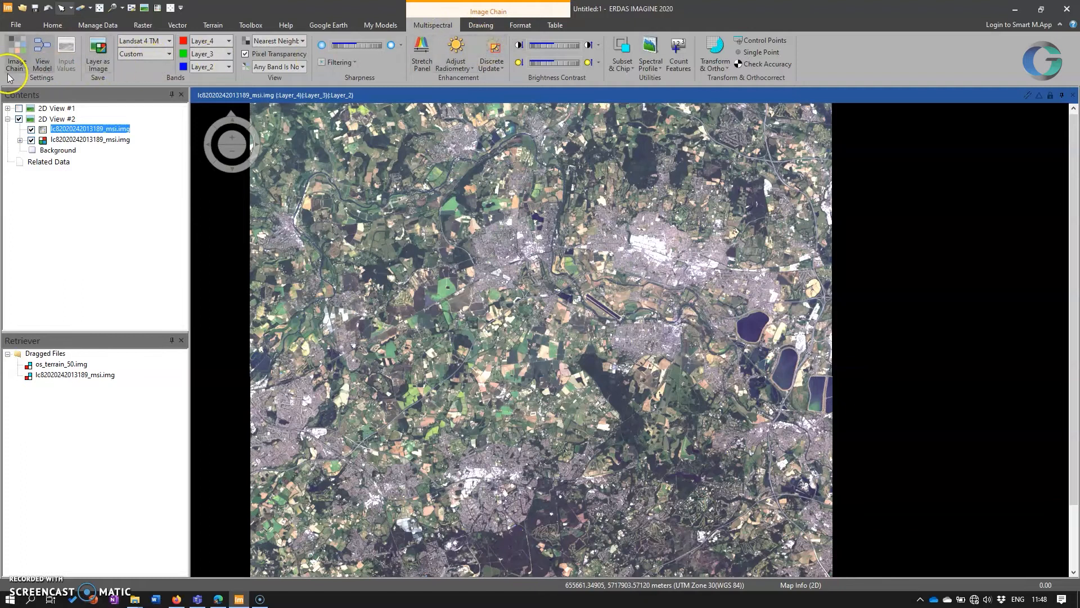
Step: Switch the image chain to panchromatic single-band display, then remove the Landsat layers from the view
{"action": "left_click", "coordinate": [16, 55]}
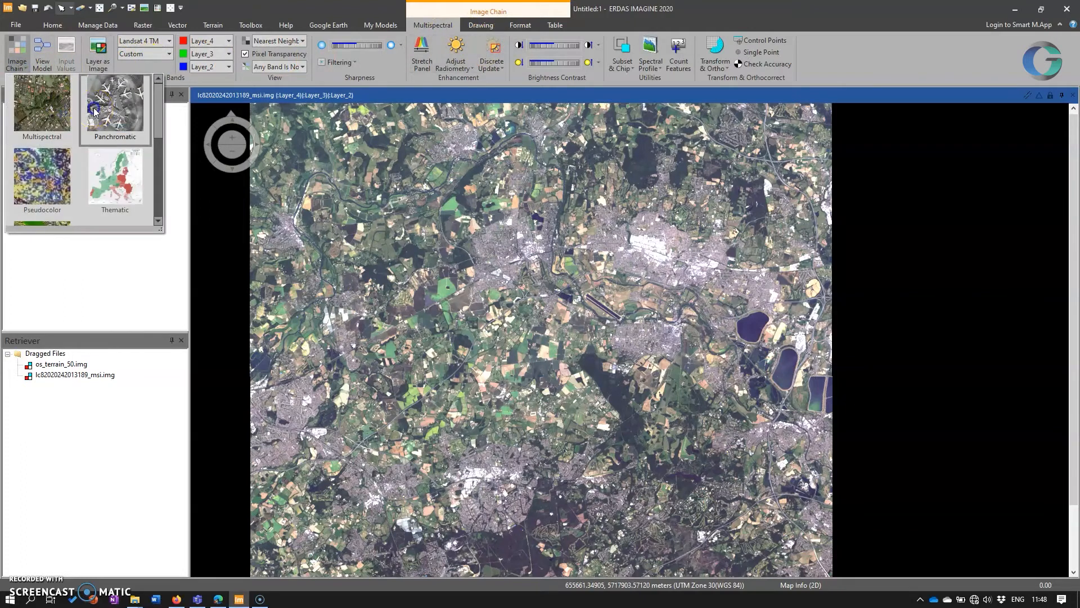
{"action": "left_click", "coordinate": [115, 110]}
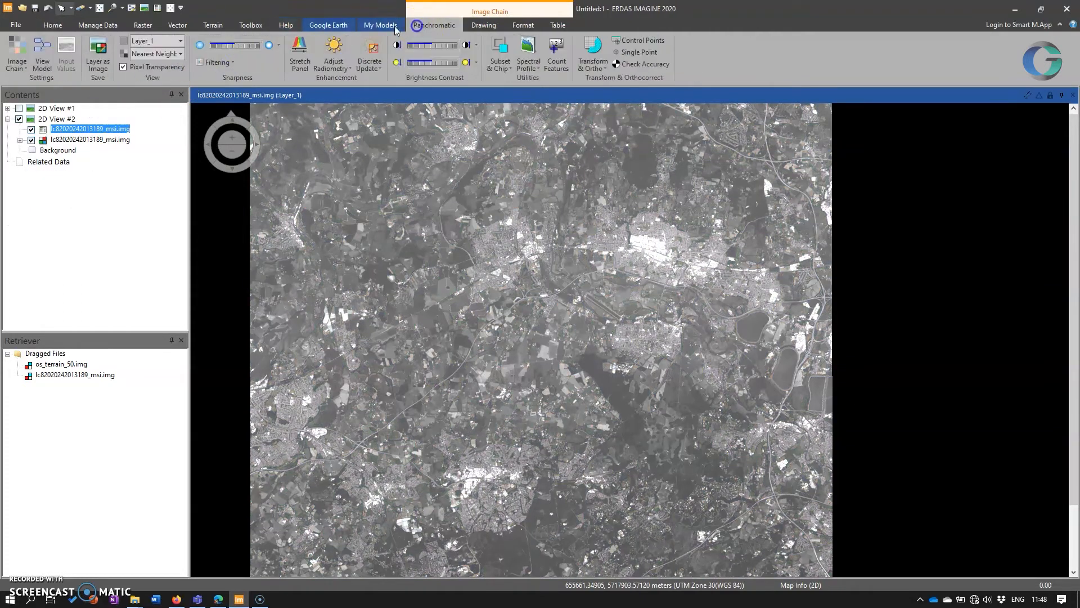
{"action": "left_click", "coordinate": [180, 41]}
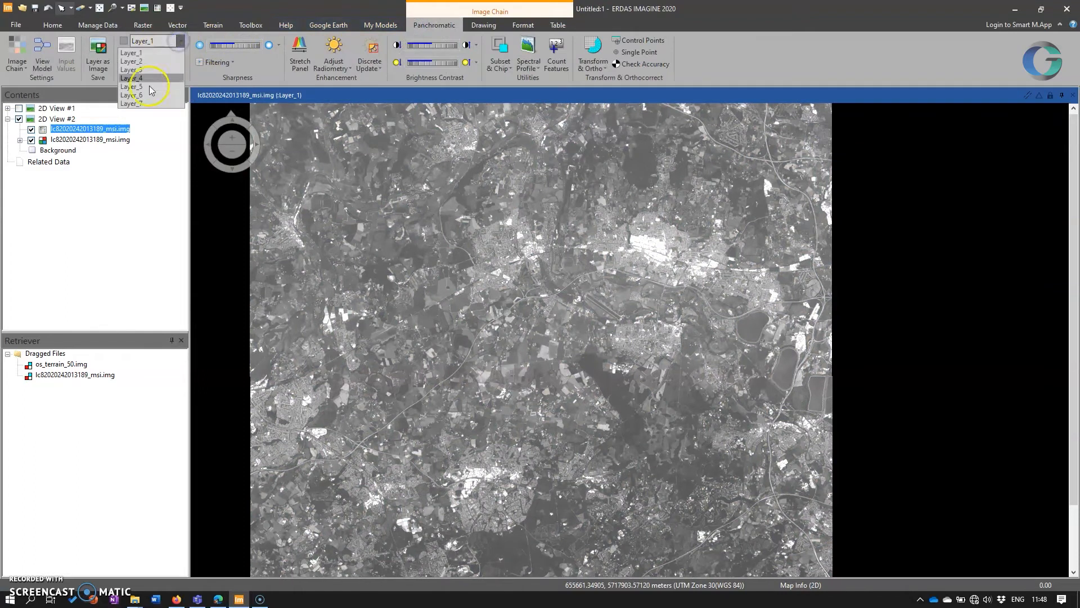
{"action": "left_click", "coordinate": [130, 86]}
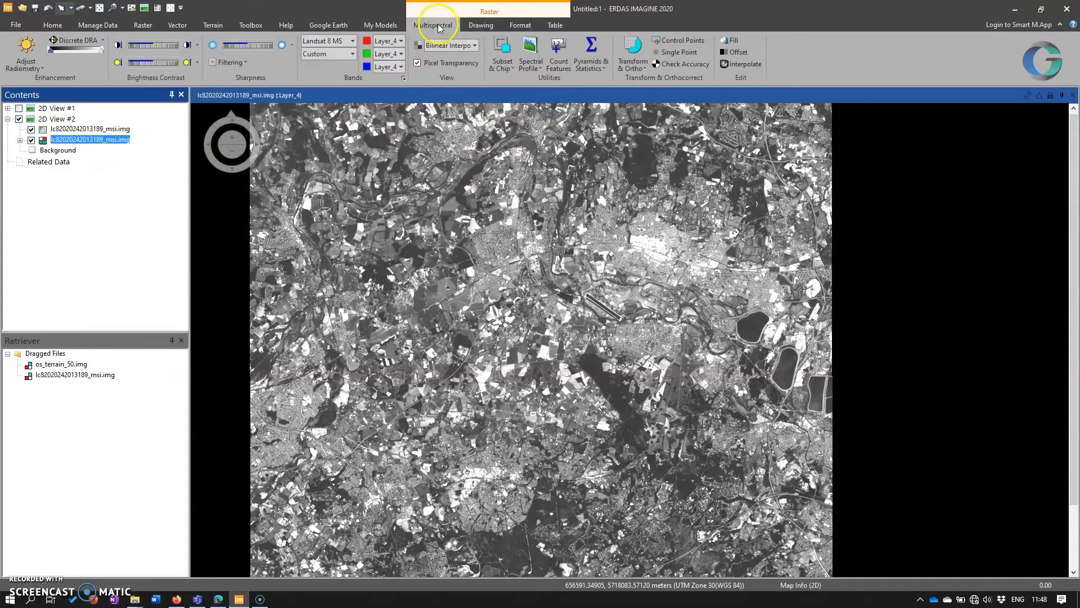
{"action": "left_click", "coordinate": [432, 26]}
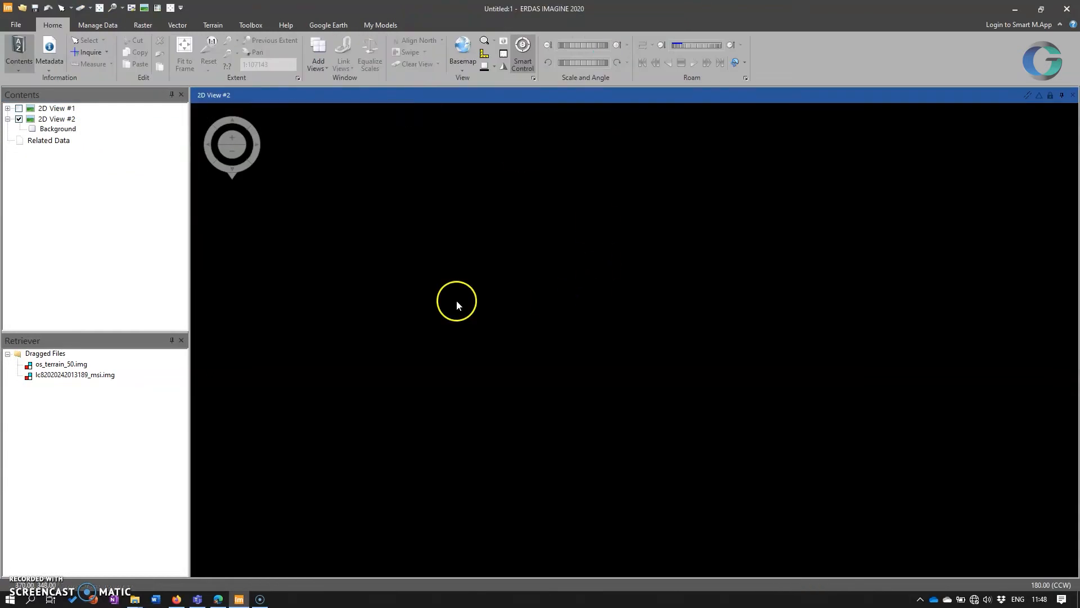
Step: Load the os_terrain_50.img elevation layer from the Retriever into the empty 2D View #2
{"action": "left_click", "coordinate": [61, 364]}
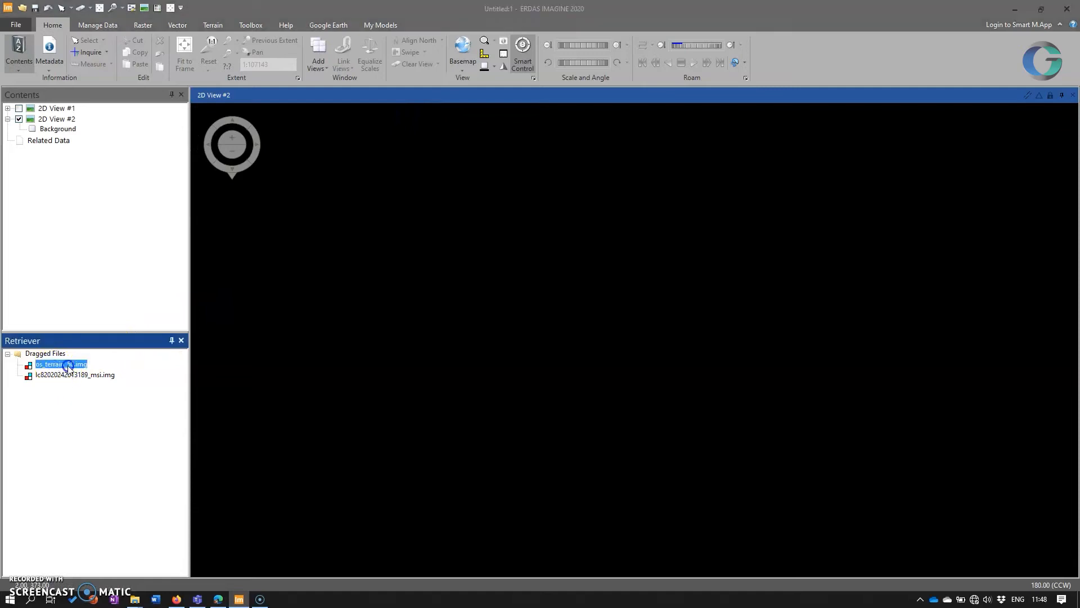
{"action": "double_click", "coordinate": [61, 363]}
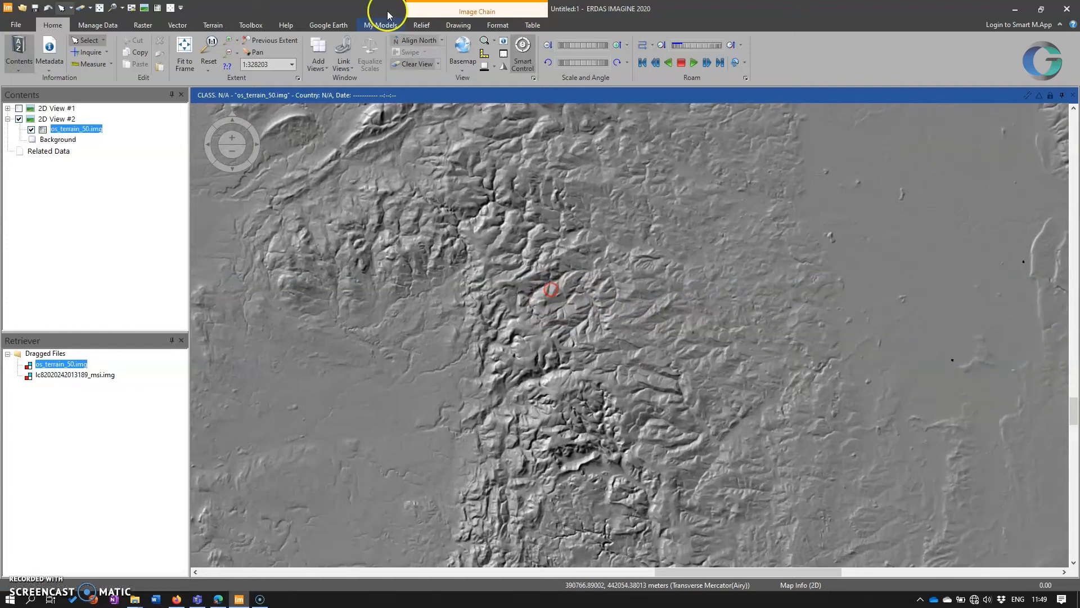
{"action": "left_click", "coordinate": [421, 25]}
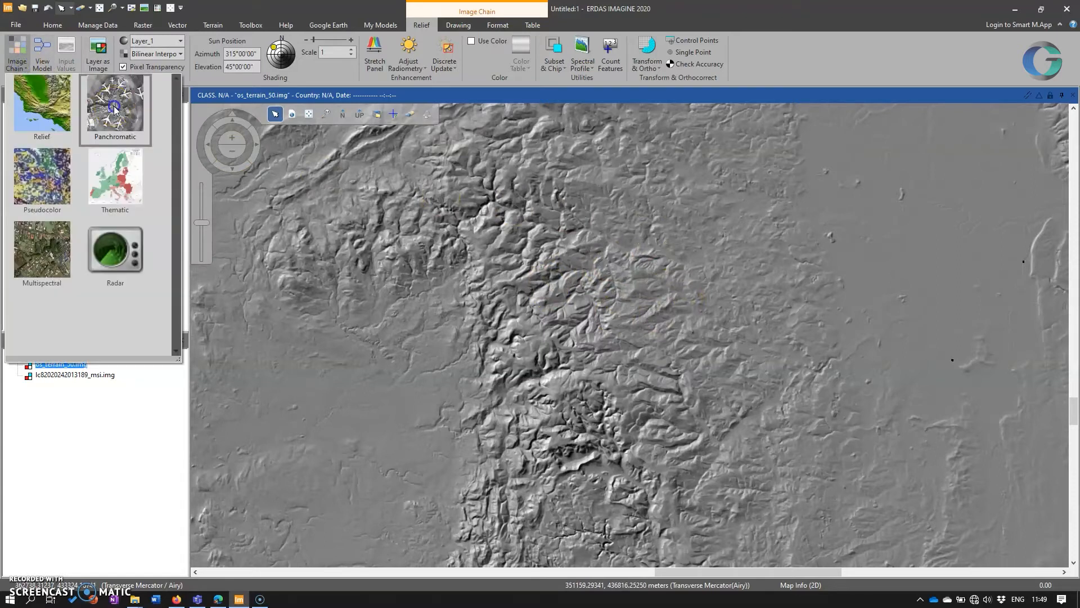
Step: Show the terrain as panchromatic greyscale, then as pseudocolour with an elevation colour table
{"action": "left_click", "coordinate": [115, 104]}
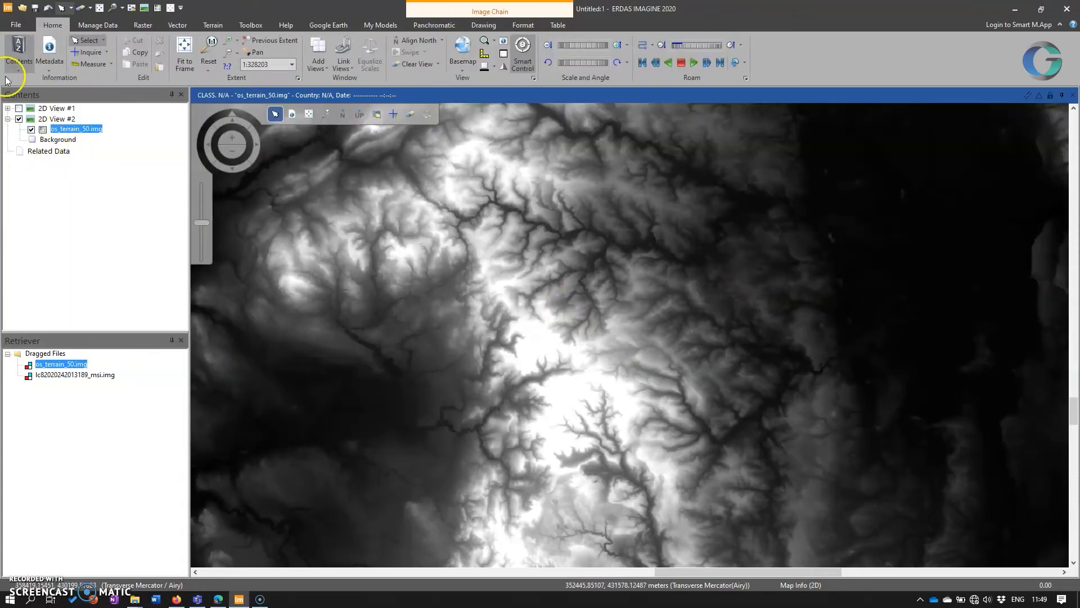
{"action": "left_click", "coordinate": [433, 24]}
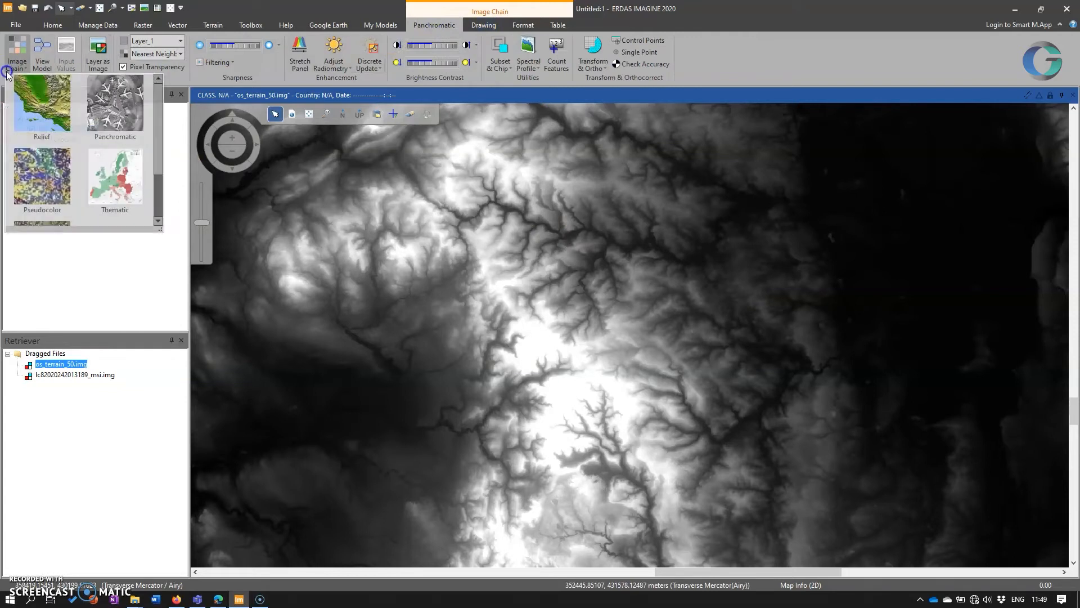
{"action": "left_click", "coordinate": [51, 25]}
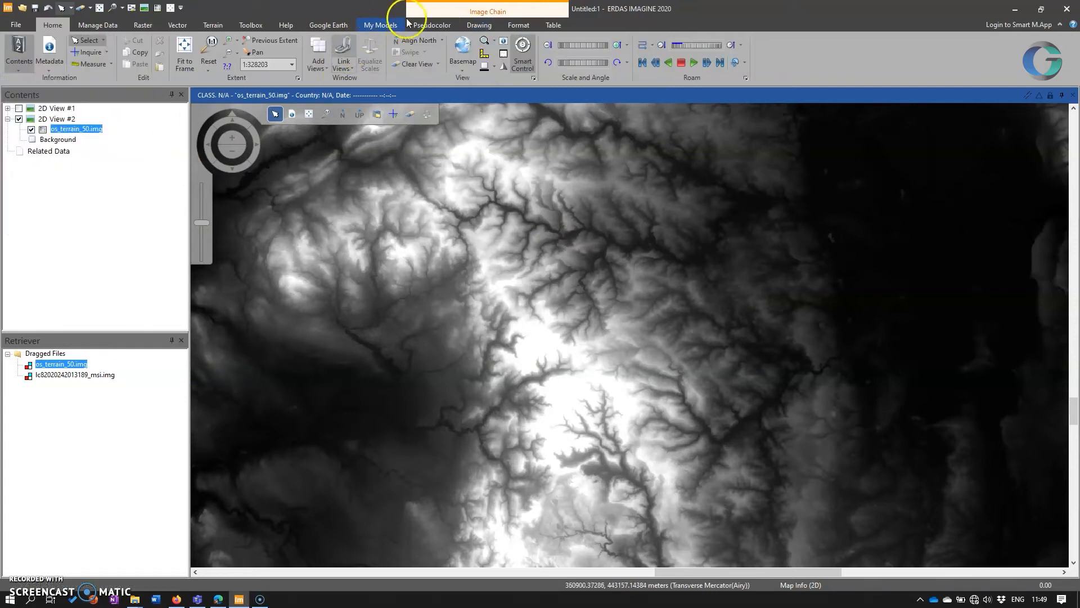
{"action": "left_click", "coordinate": [432, 25]}
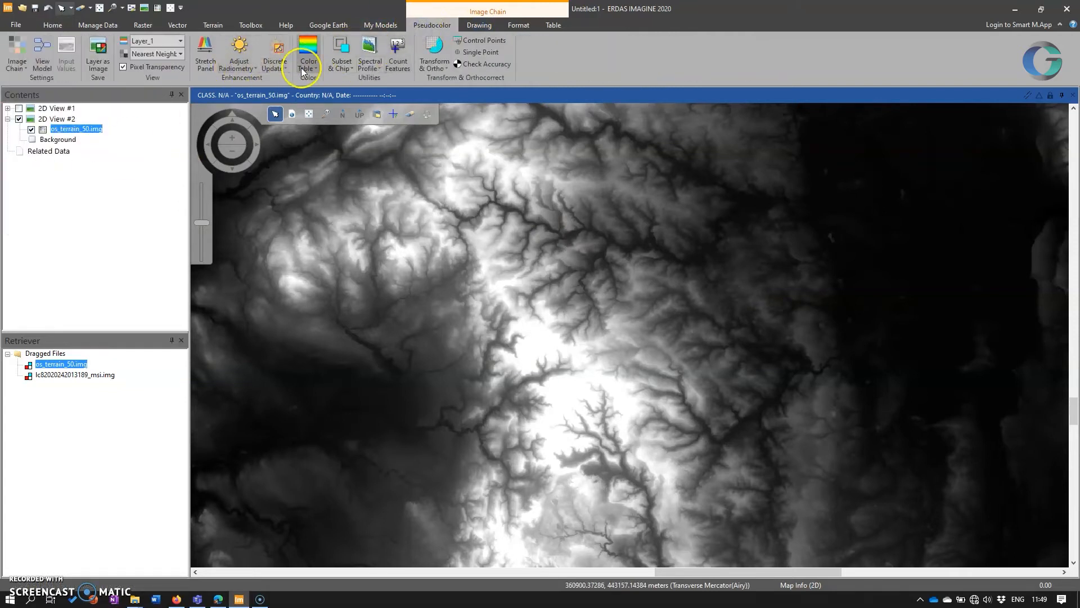
{"action": "left_click", "coordinate": [305, 67]}
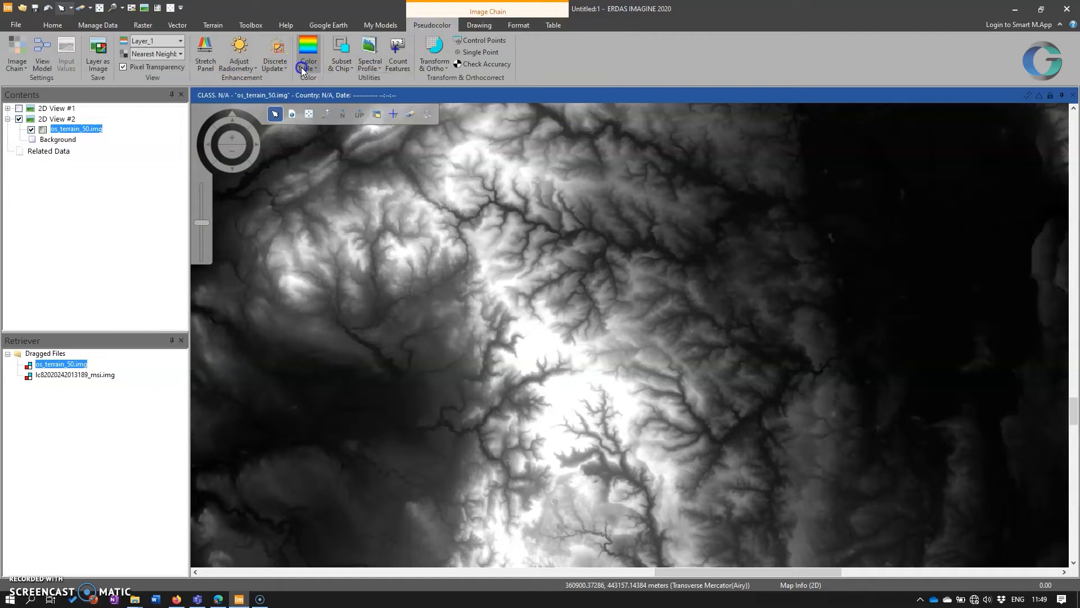
{"action": "left_click", "coordinate": [308, 55]}
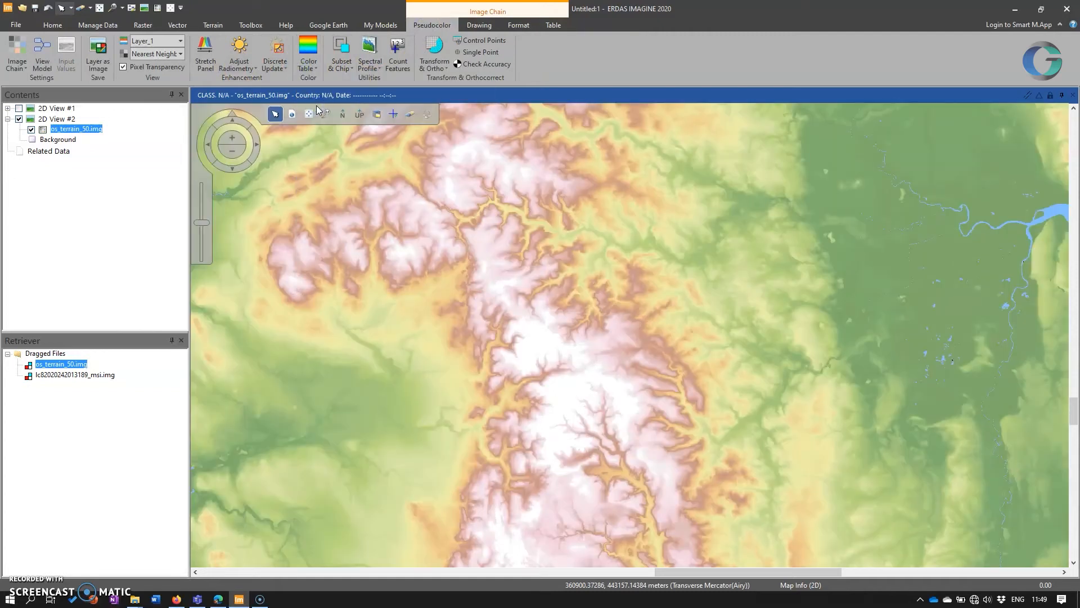
Step: Switch the terrain display to shaded relief lit from azimuth 315° and elevation 45°
{"action": "left_click", "coordinate": [16, 55]}
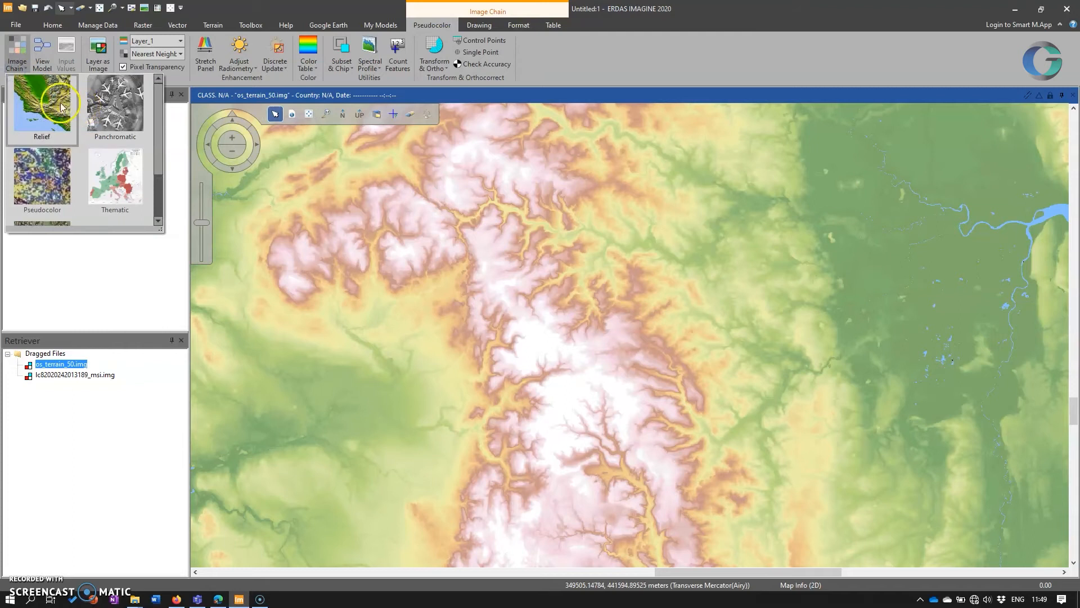
{"action": "left_click", "coordinate": [42, 107]}
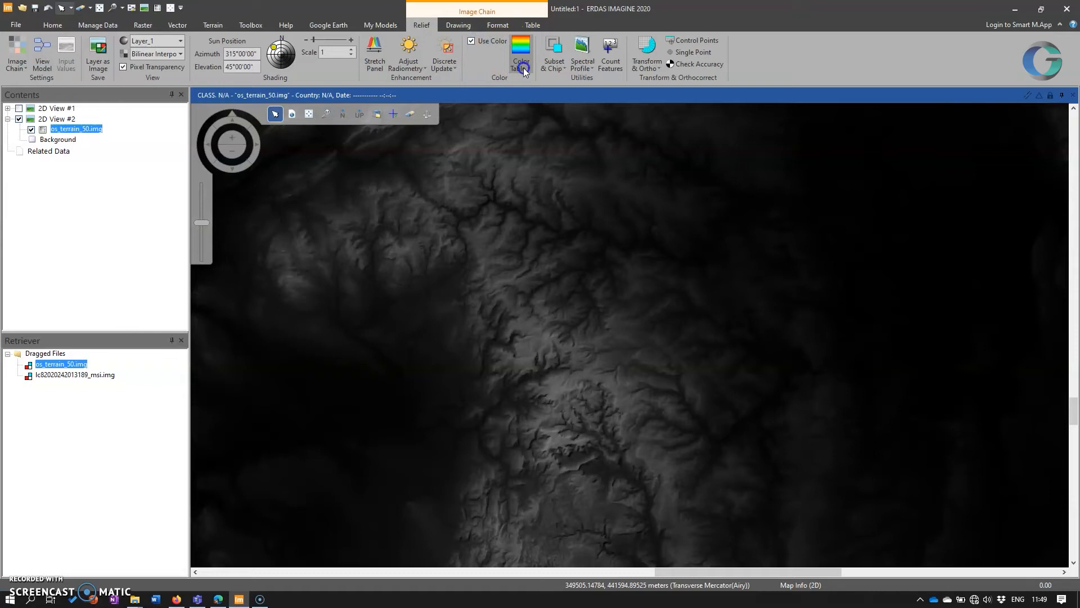
Step: Colour the shaded relief with an elevation colour table, sun near azimuth 26.6° elevation 44.3°
{"action": "left_click", "coordinate": [521, 54]}
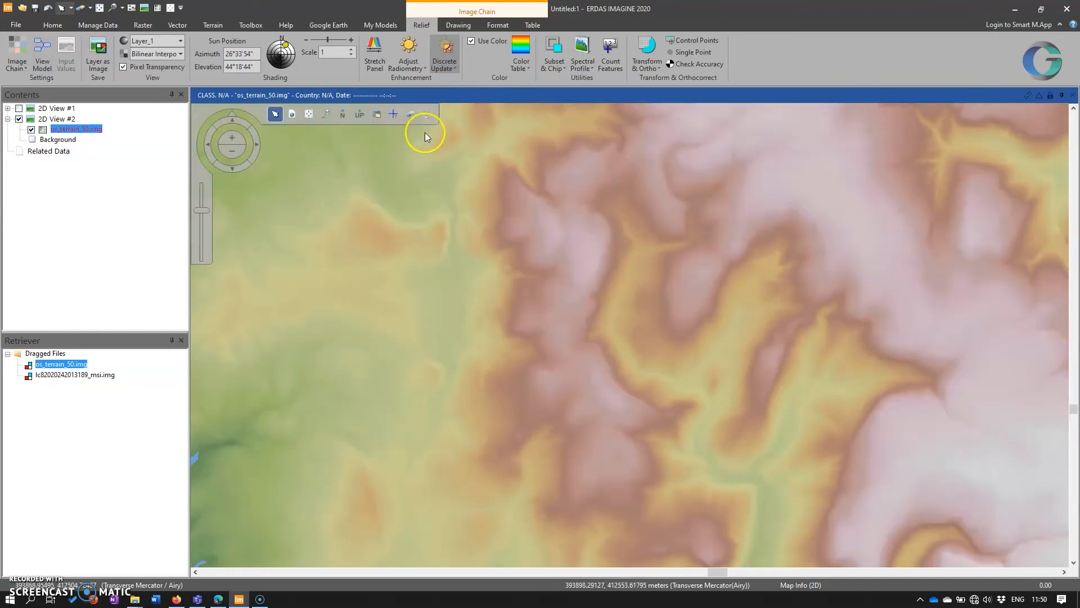
{"action": "left_click", "coordinate": [443, 54]}
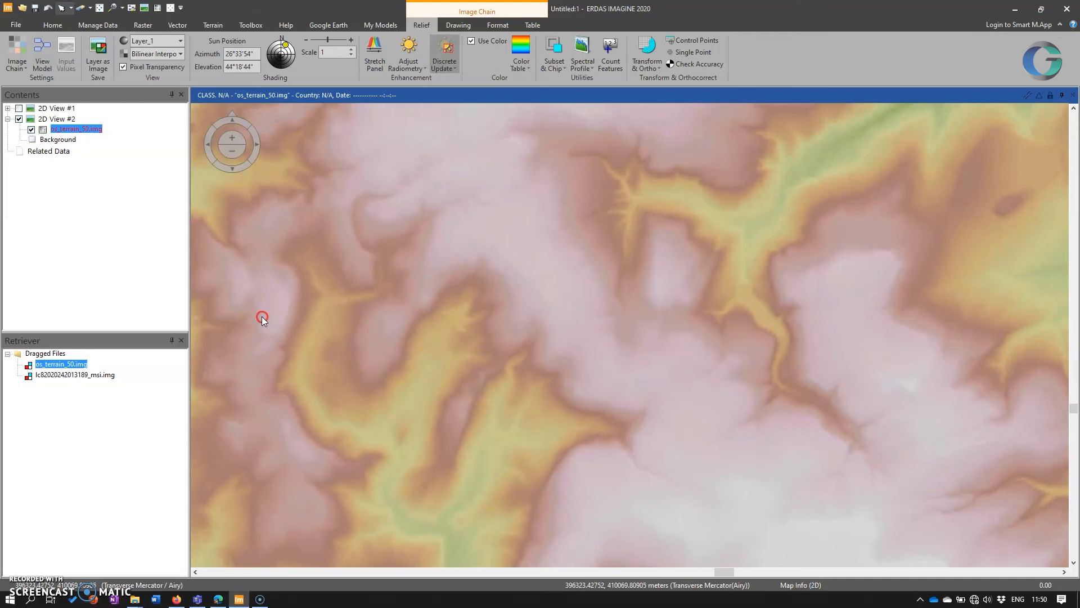
{"action": "left_click_drag", "start_coordinate": [262, 318], "coordinate": [548, 280]}
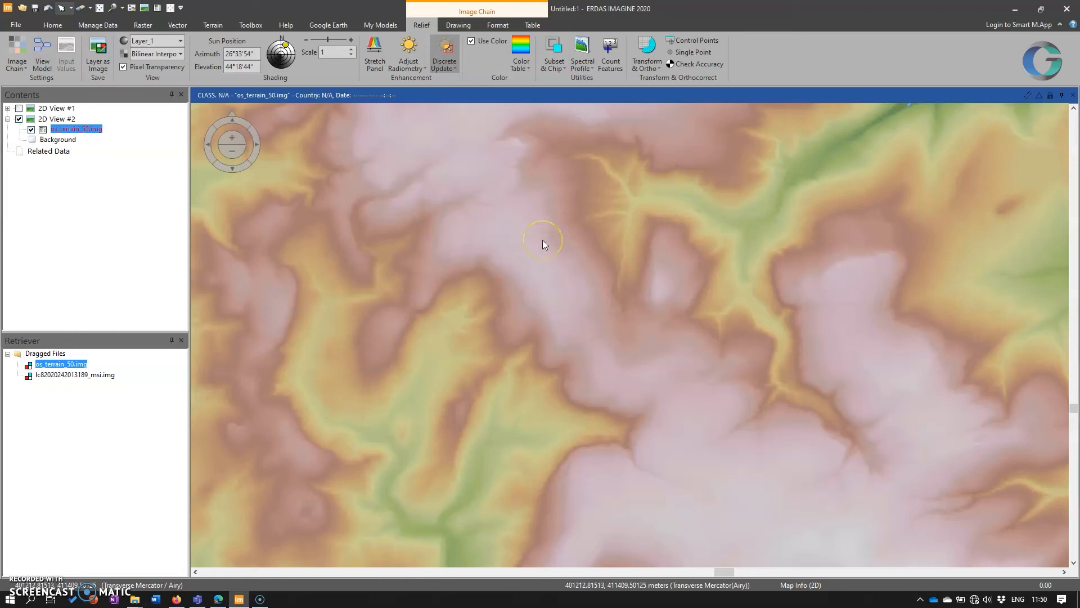
{"action": "mouse_move", "coordinate": [503, 200]}
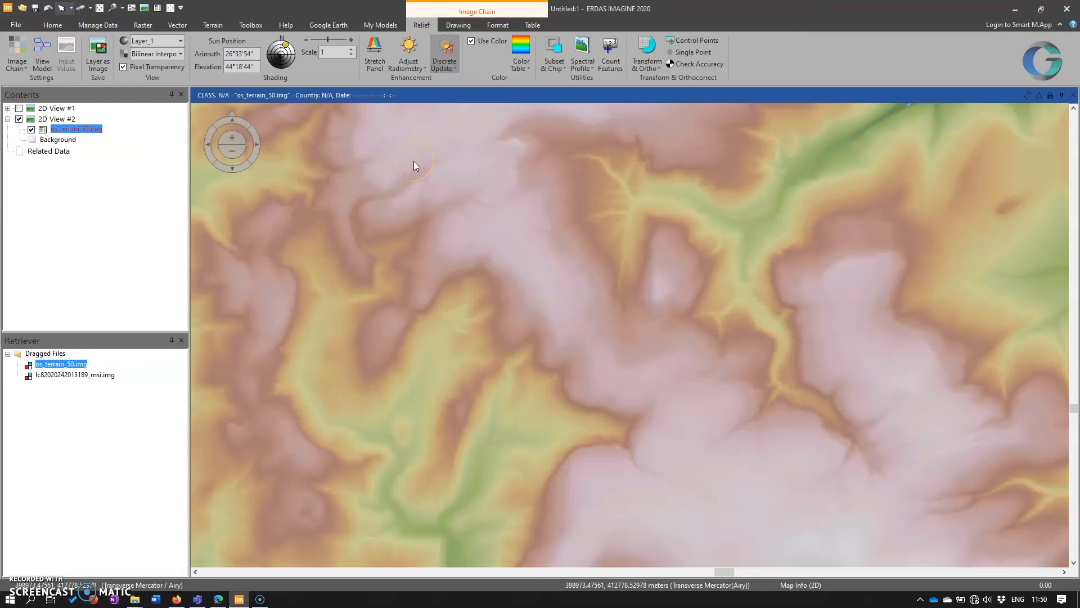
{"action": "mouse_move", "coordinate": [551, 141]}
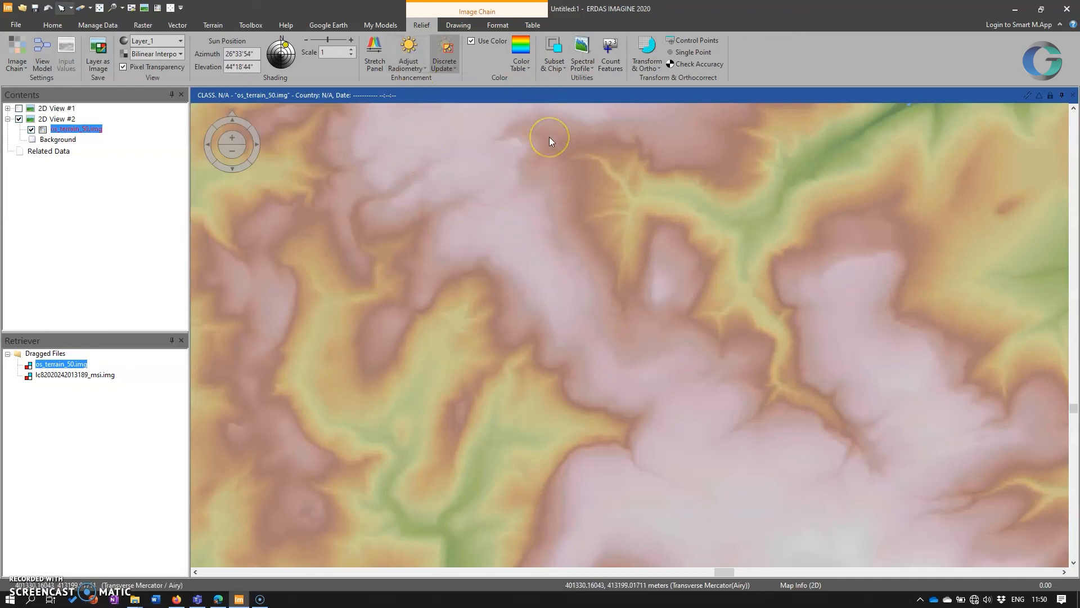
{"action": "mouse_move", "coordinate": [574, 162]}
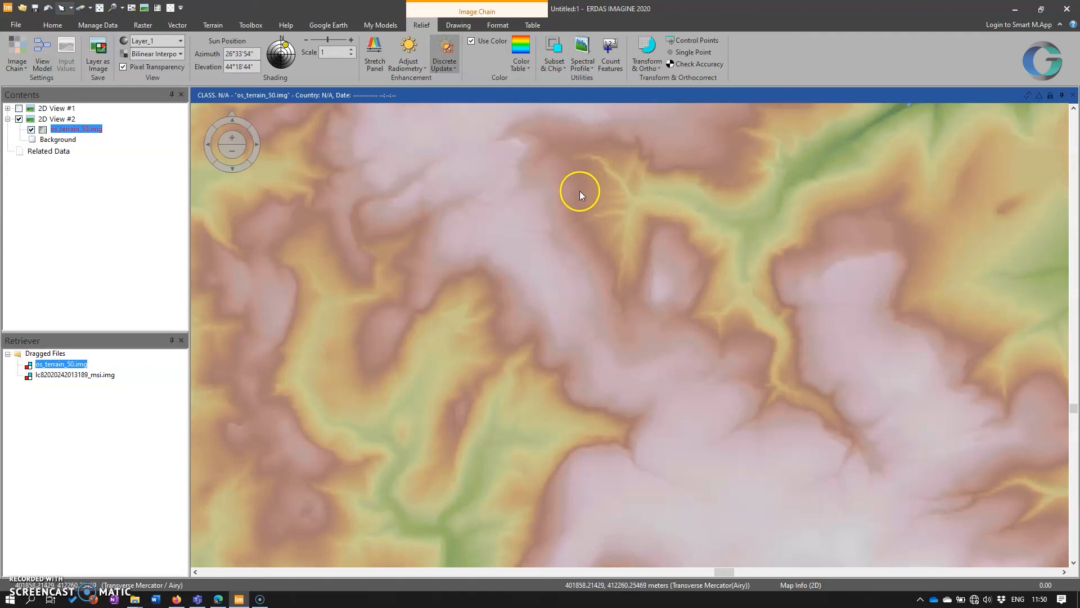
{"action": "mouse_move", "coordinate": [455, 143]}
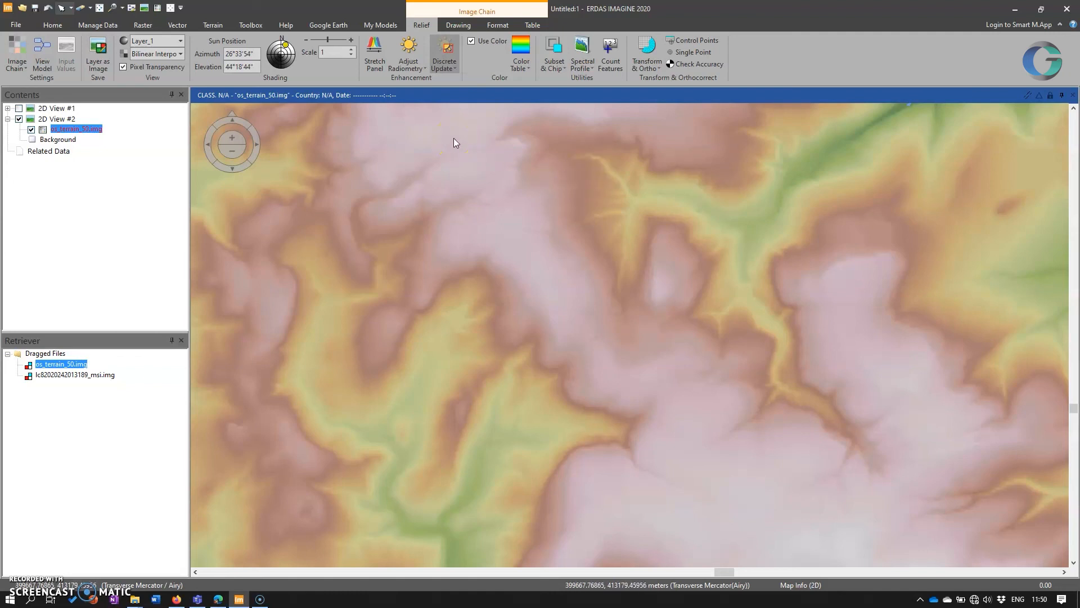